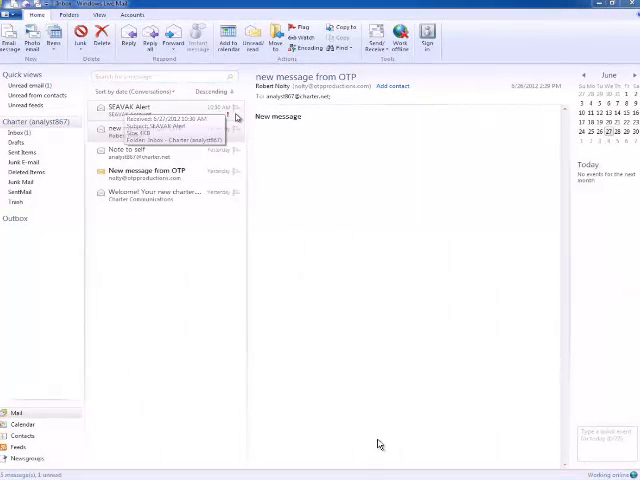
- Read the SEAVAK Alert on Inference Rule #345 and follow its link to the Seavak login
click(150, 108)
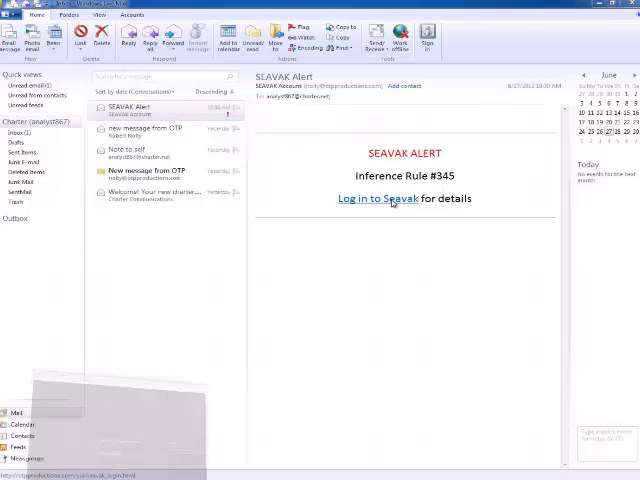
click(372, 198)
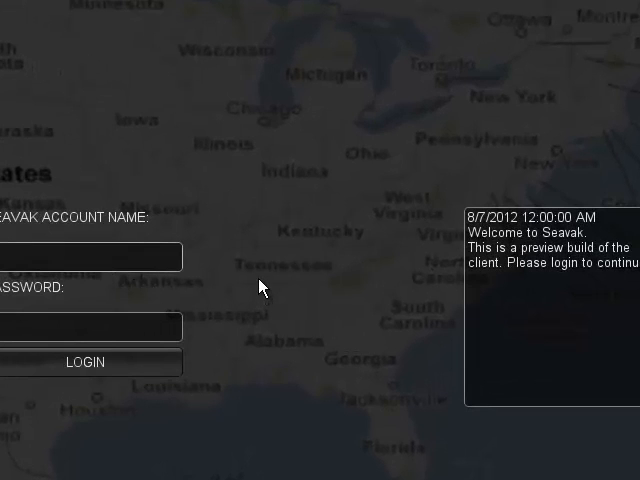
- Log in to Seavak, review the Southern California VSAT Usage Anomaly, and start the camera tour
text(arc_l)
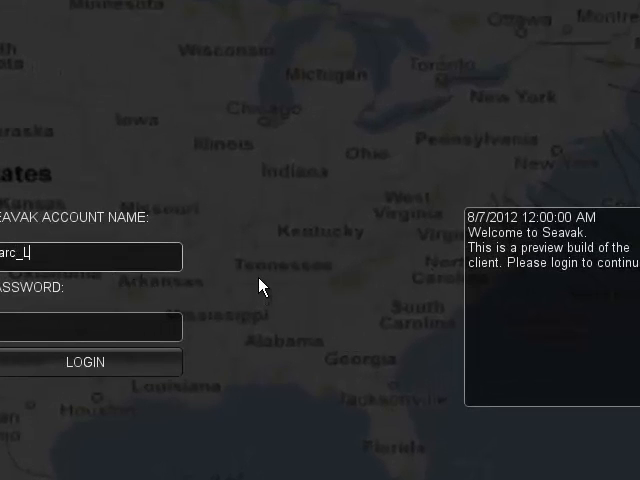
click(88, 362)
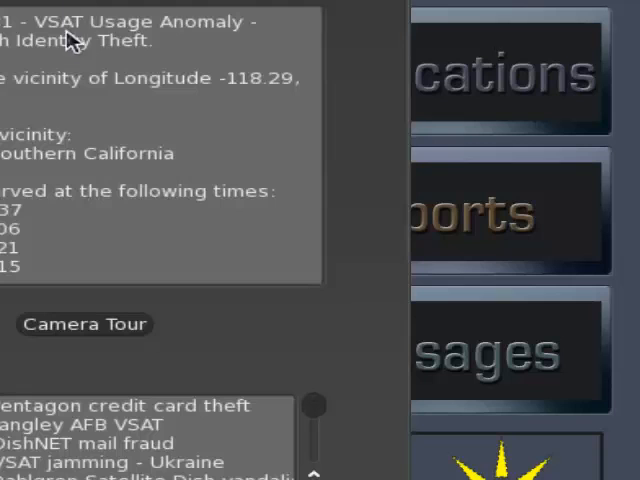
mouse_move(8, 270)
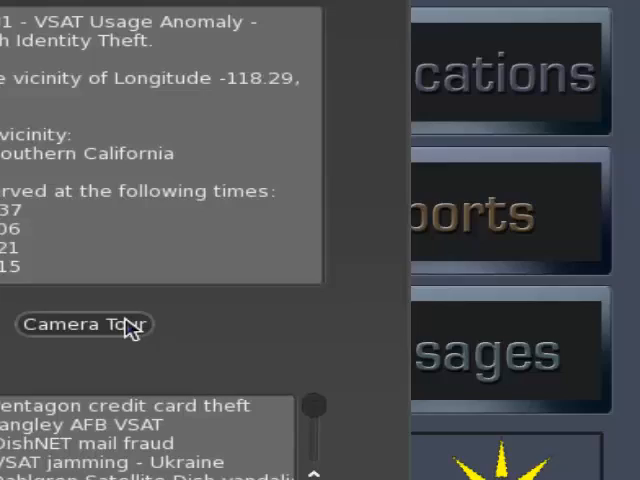
click(84, 324)
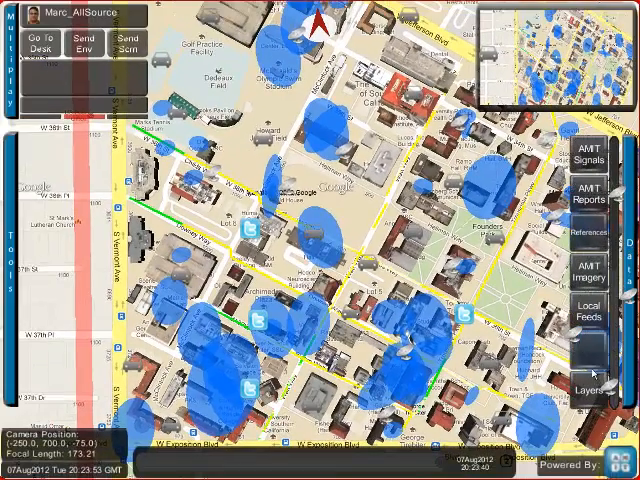
- Go to the desk to bring up the FriendList, Chat Board and Corkboard workspace
click(588, 354)
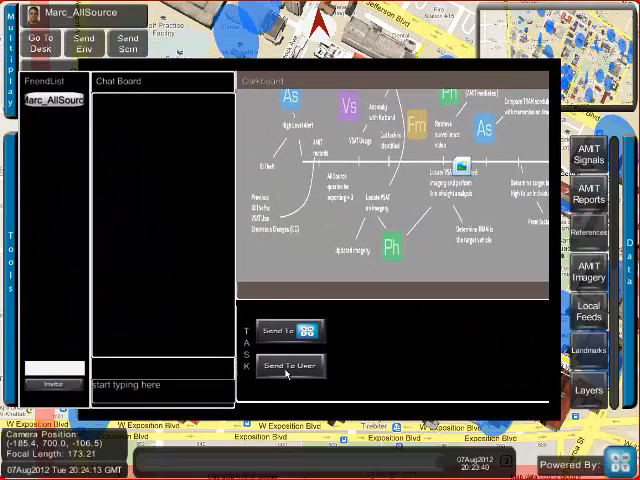
- Send a task to user ALL with subject 'Signal Expert' and message 'Needed'
click(288, 364)
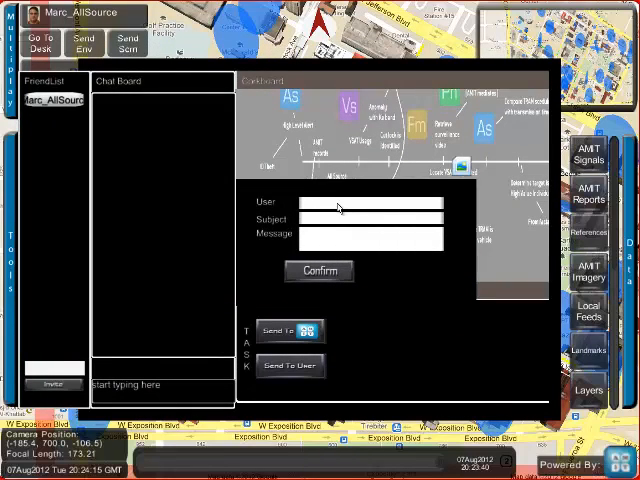
text(ALL)
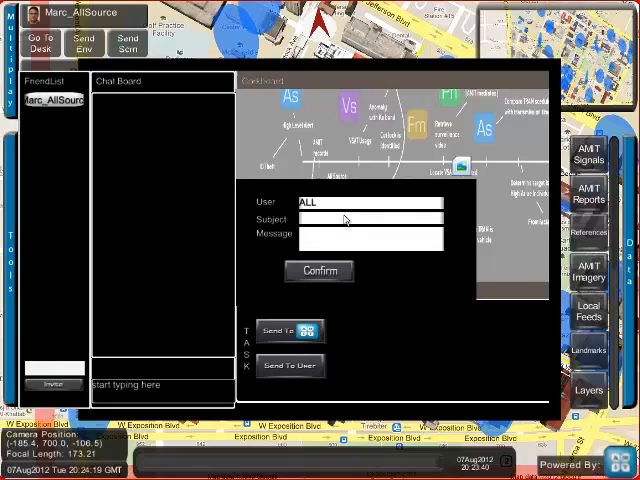
text(Signal Exp)
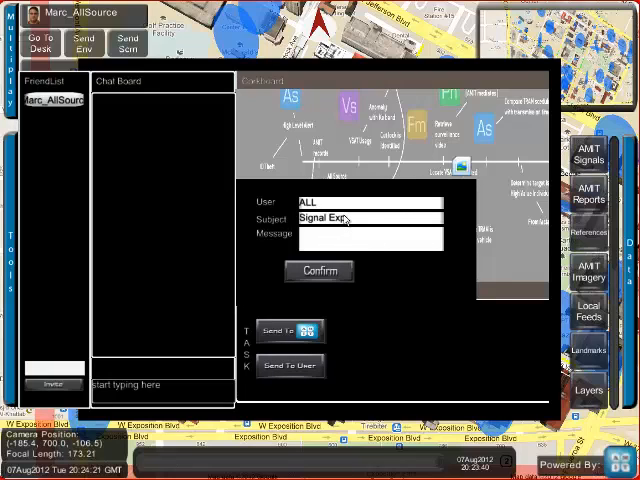
text(N)
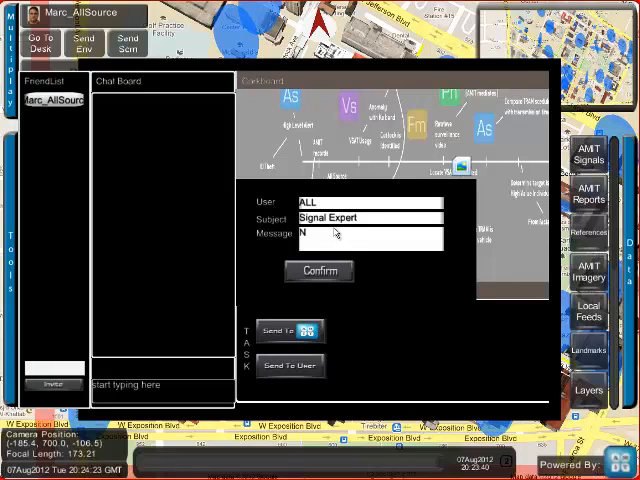
text(Needed)
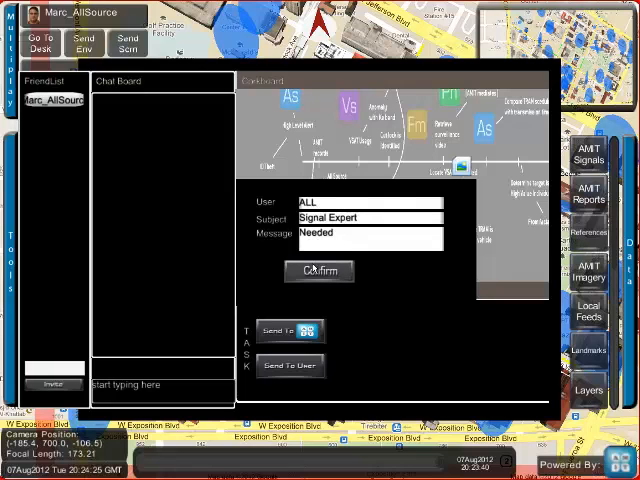
click(320, 272)
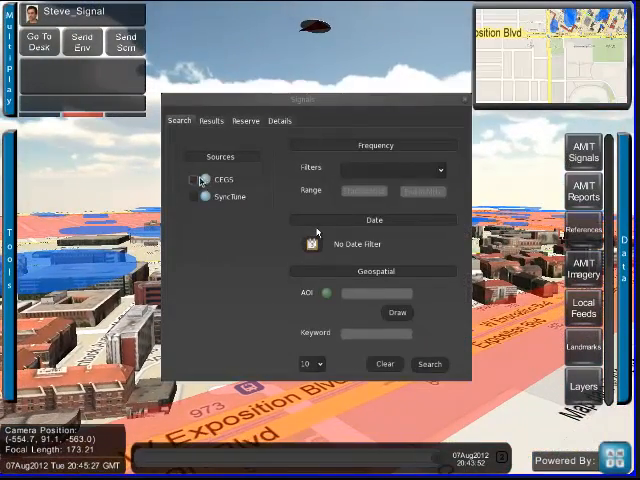
- Search signals filtered to Very High Frequency over the last 48 hours and review the results
click(436, 168)
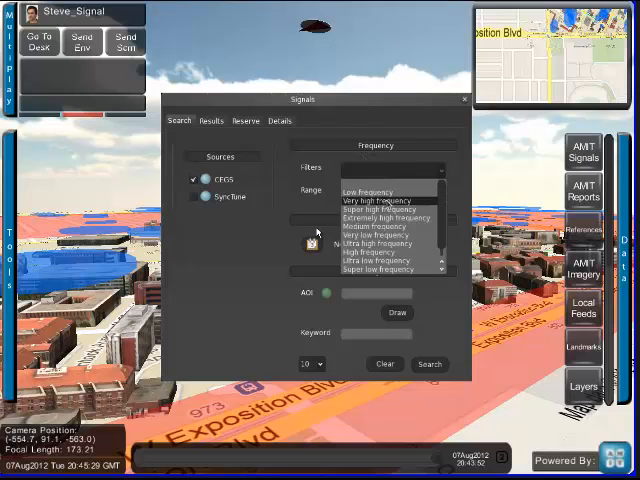
click(380, 200)
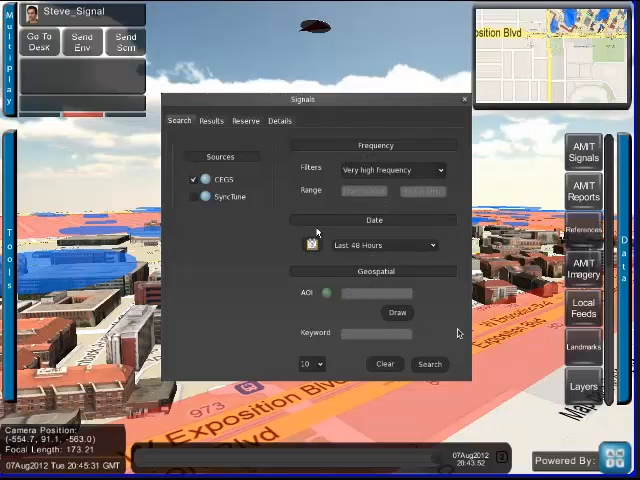
click(428, 364)
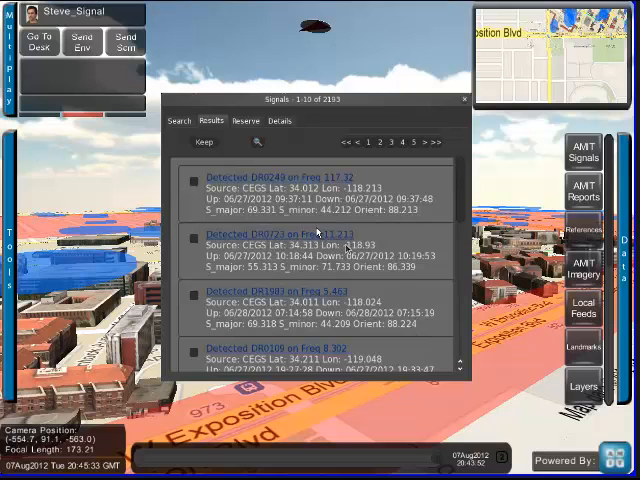
scroll(down, 3)
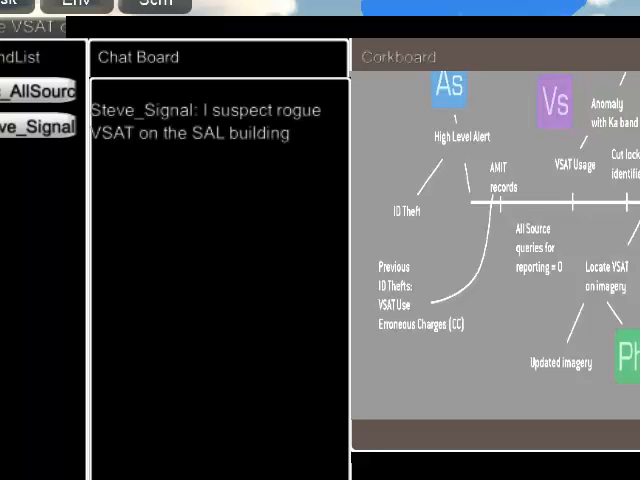
mouse_move(278, 98)
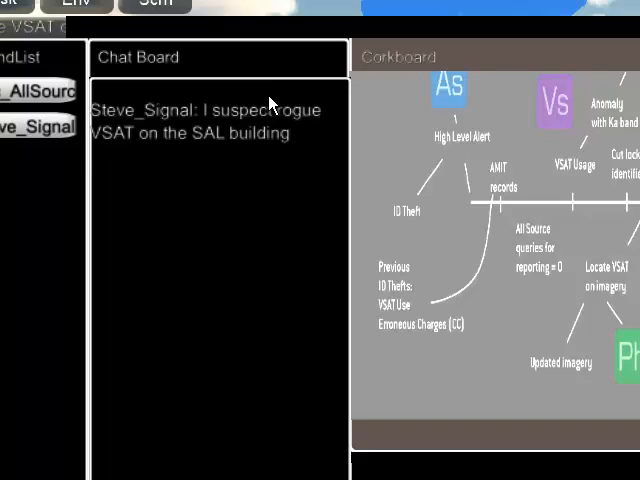
mouse_move(268, 104)
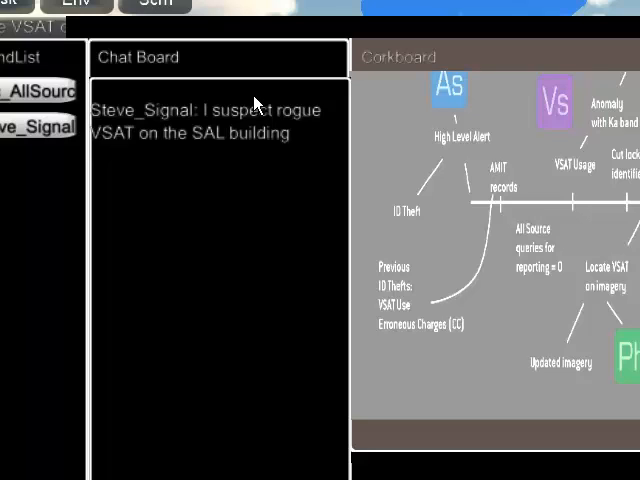
mouse_move(256, 102)
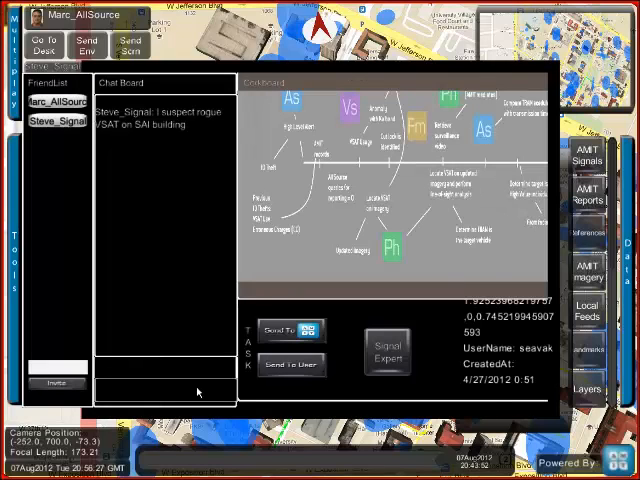
- Reply on the chat board with 'Okay I will check it out'
text(Okay I will c)
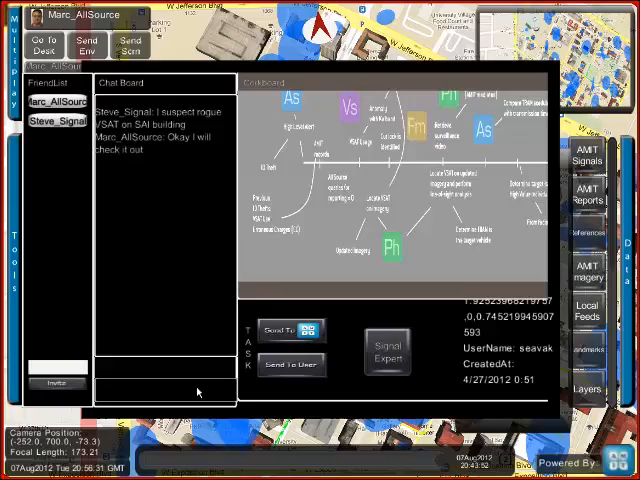
mouse_move(148, 232)
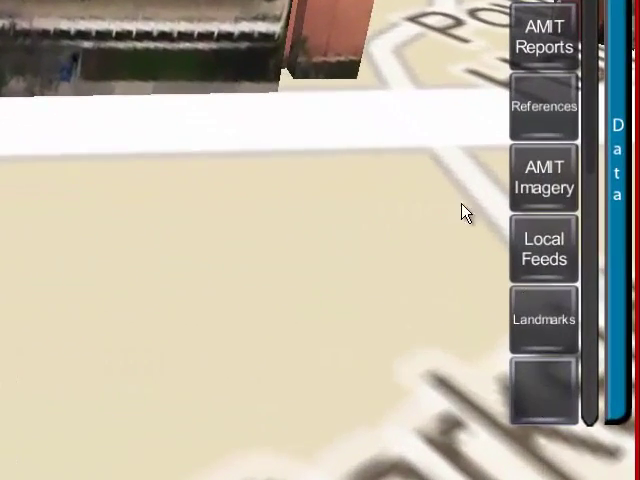
- Bring up AMIT Imagery to inspect the SAL building for the rogue VSAT
click(542, 396)
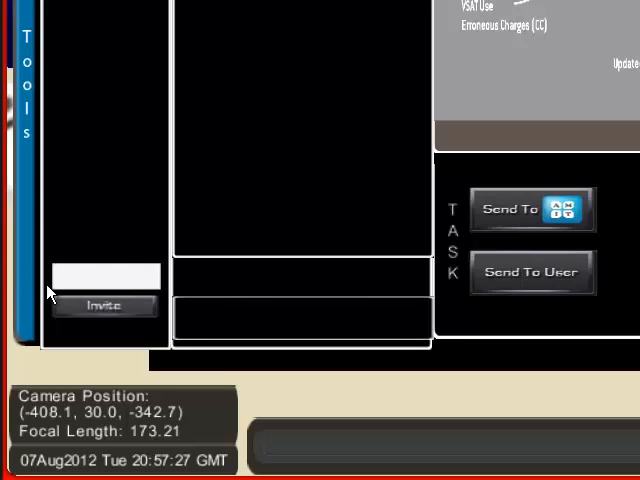
mouse_move(312, 336)
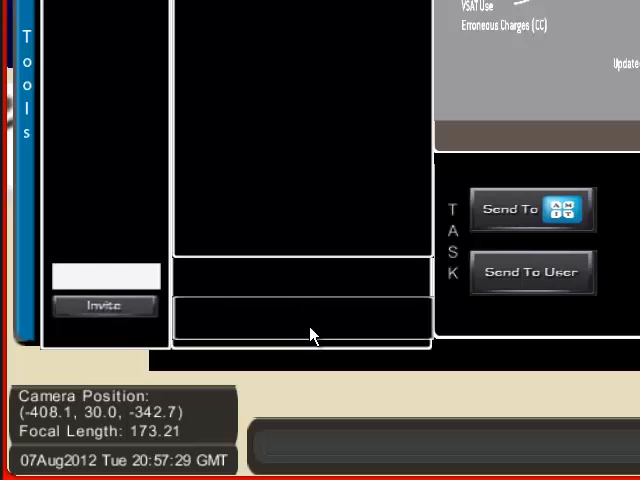
- Report in chat that no VSAT is visible on the SAL image and invite Tara_Image
text(Let me invite)
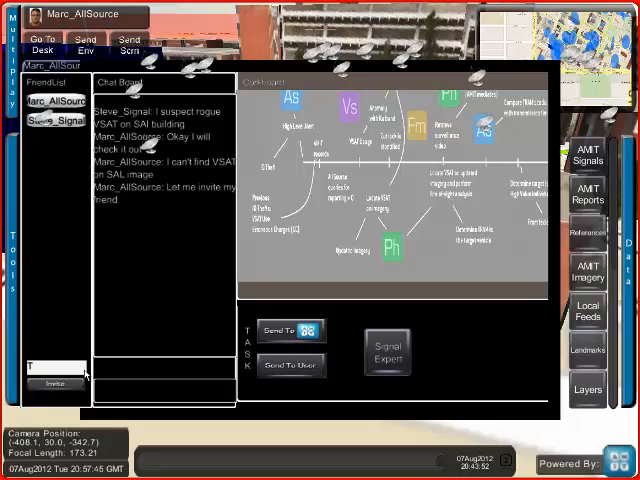
text(Tara)
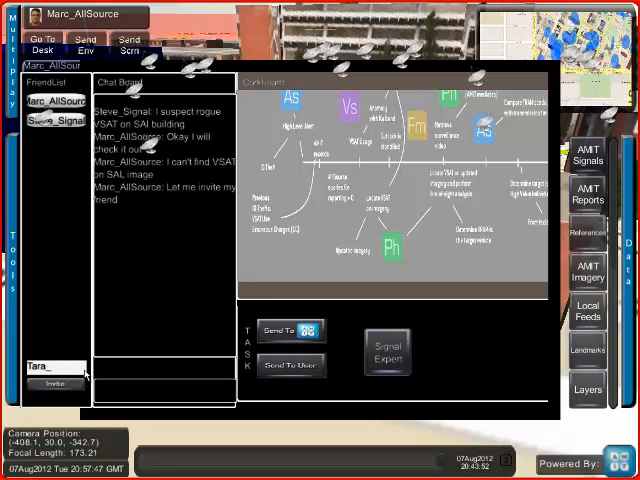
text(Image)
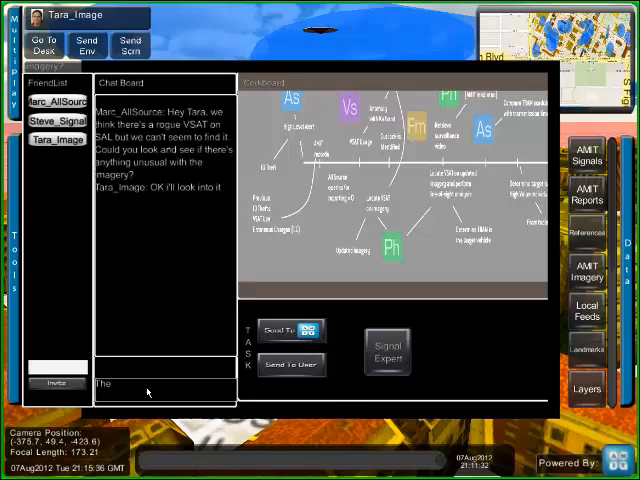
- Reply that the imagery is outdated and go to the desk to bring up the task form
text(The imagery is outdate)
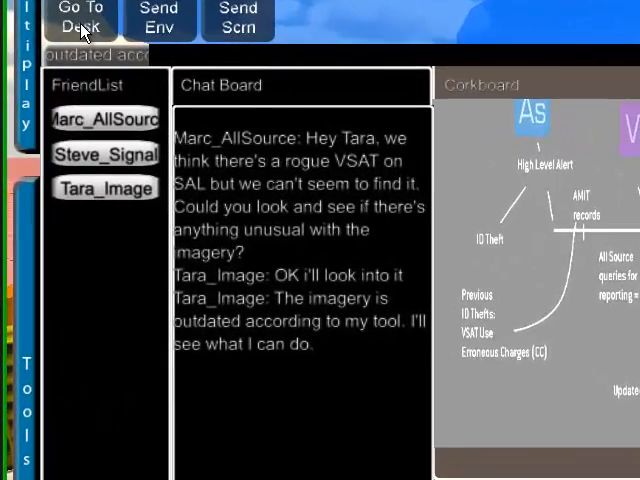
click(80, 20)
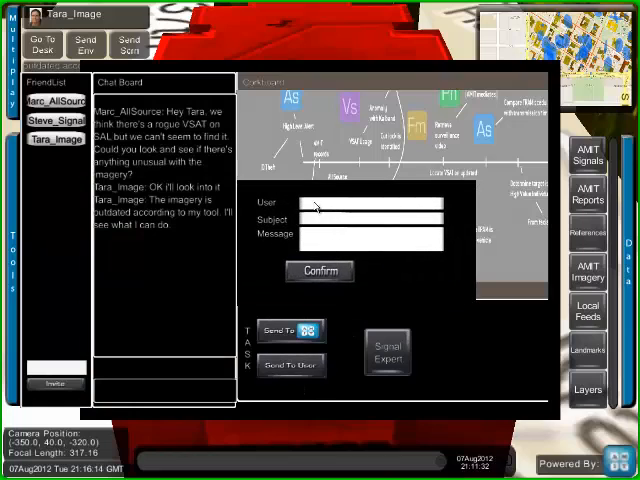
- Confirm a task for user Photographer with subject 'Photograph' and message 'SAL'
text(P)
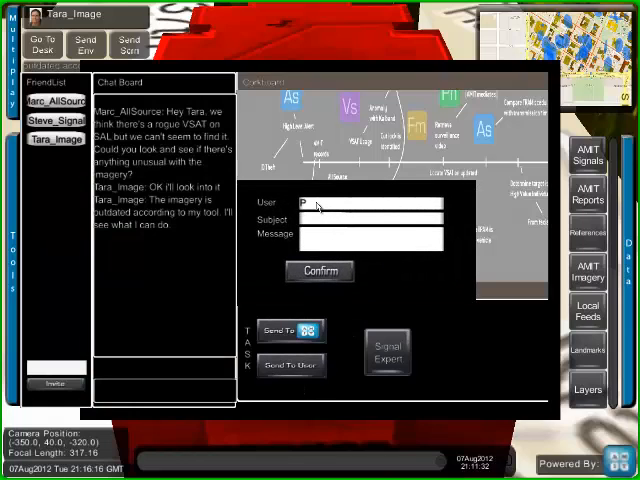
text(Photographer)
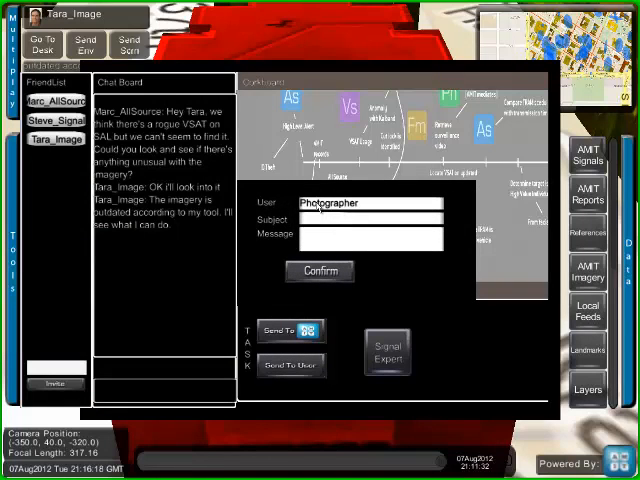
text(P)
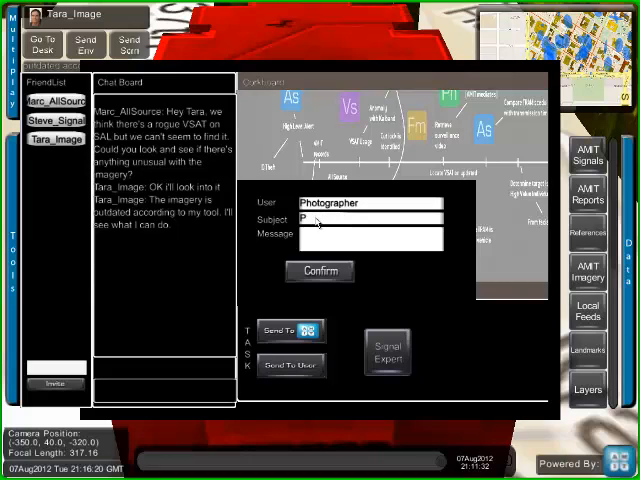
text(hotograph)
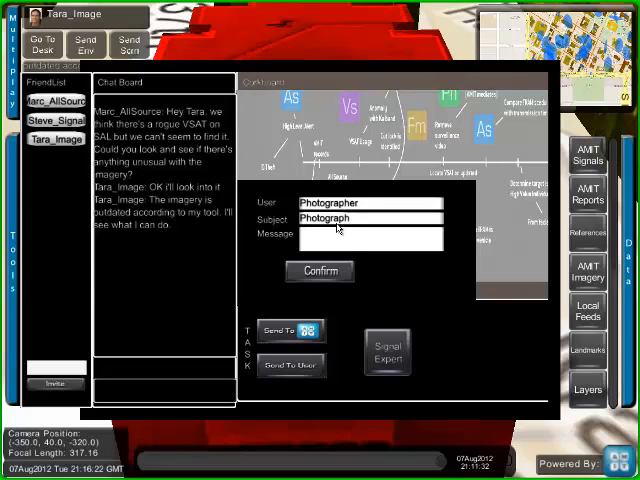
text(SAL)
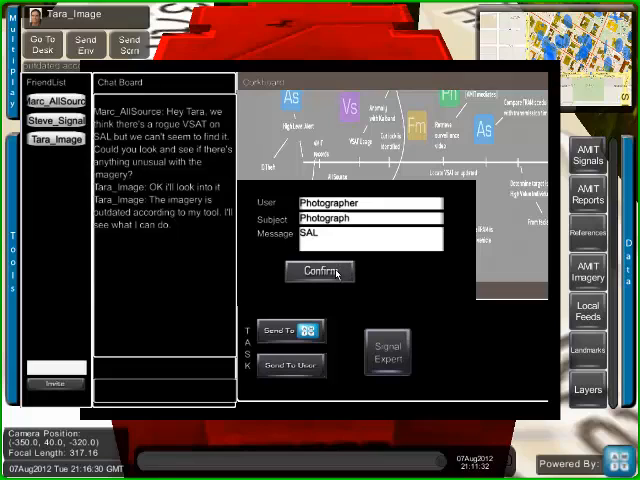
click(320, 272)
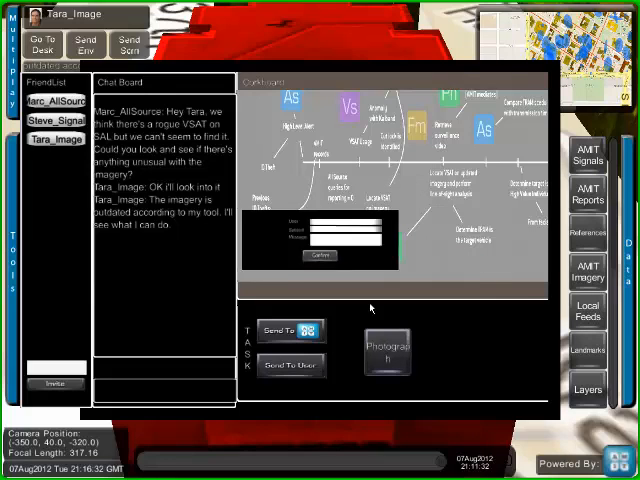
click(316, 260)
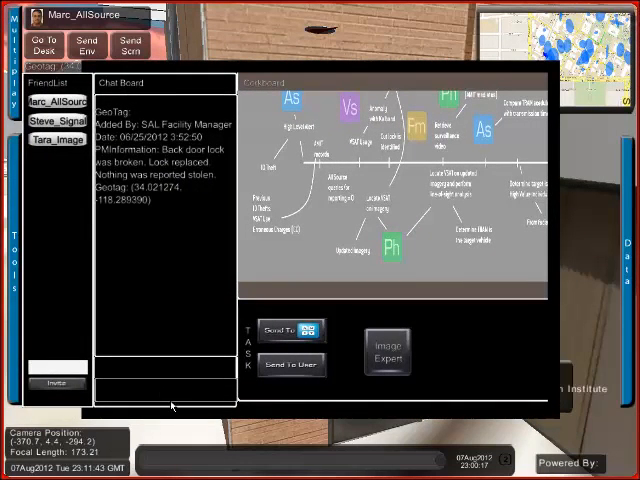
- Send Marc a chat request to please inspect the logged video about the break
text(Please)
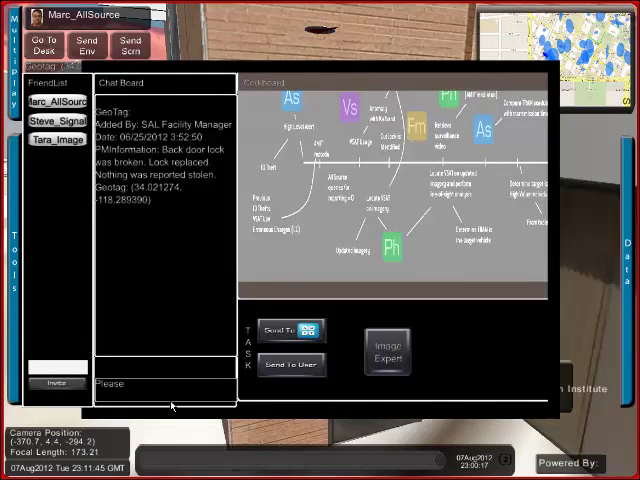
text(inspect the)
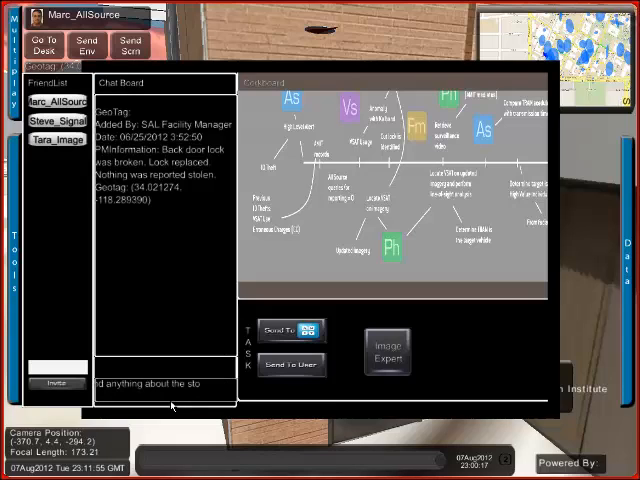
text(break)
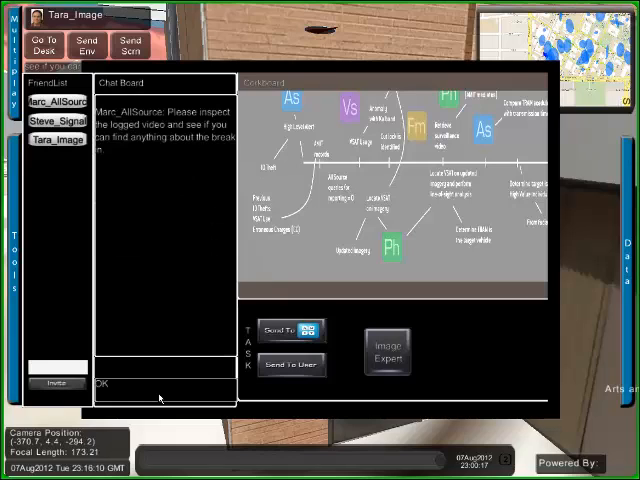
click(96, 384)
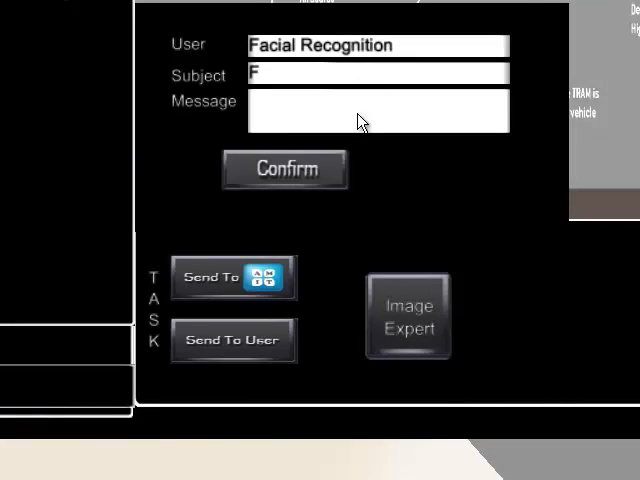
- Confirm the Facial Recognition task so a Face task appears in the task area
click(284, 168)
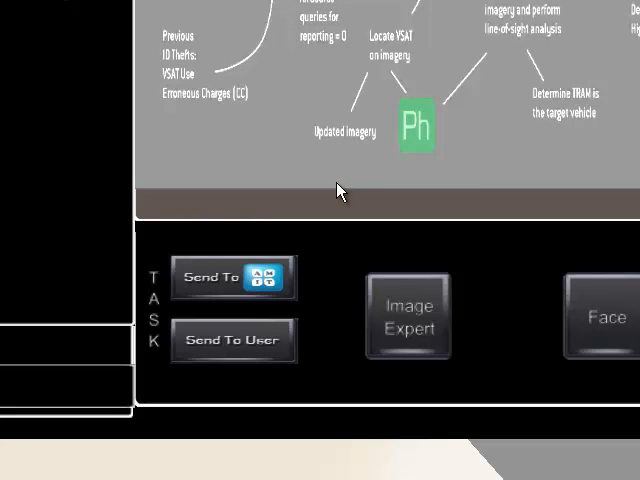
click(408, 316)
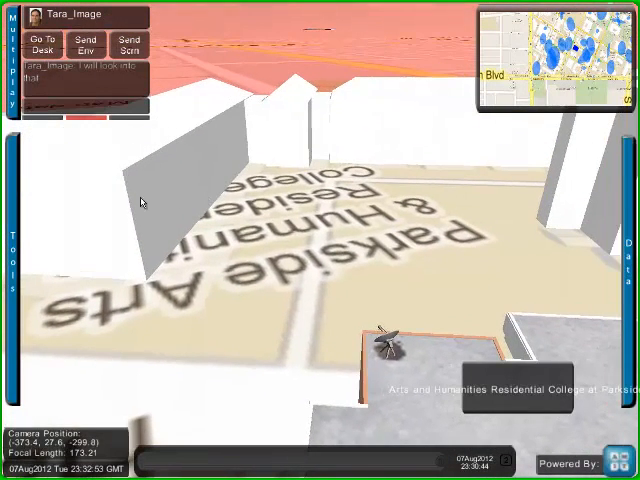
mouse_move(32, 170)
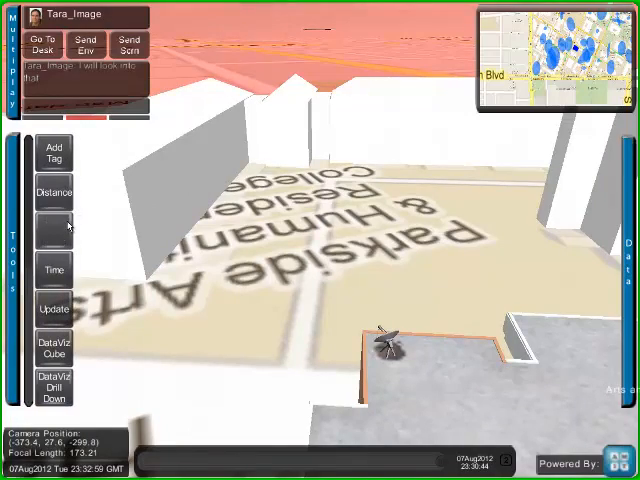
- Show the info panel for Arts and Humanities Residential College at Parkside (code PRB, coordinates)
click(52, 220)
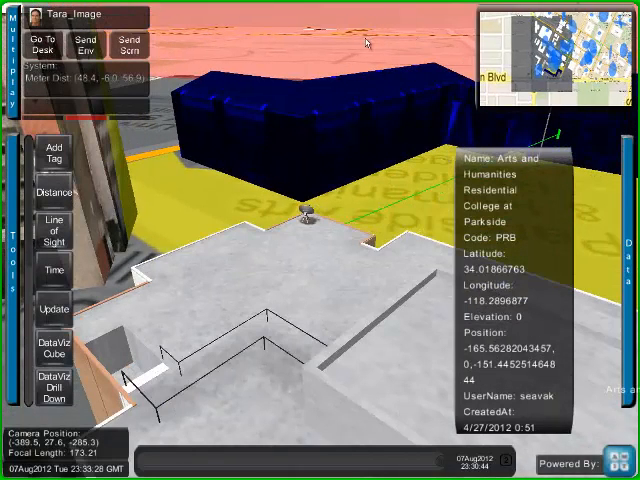
mouse_move(184, 268)
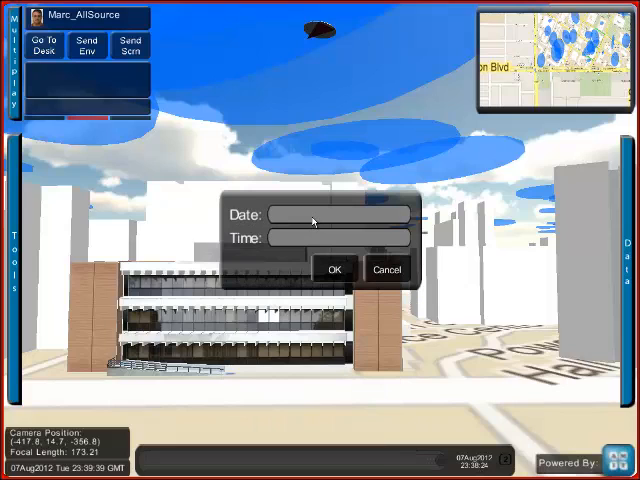
- Set the scene date and time to 08/06/2012 at 14:00 so the bus appears
text(08/06/2012)
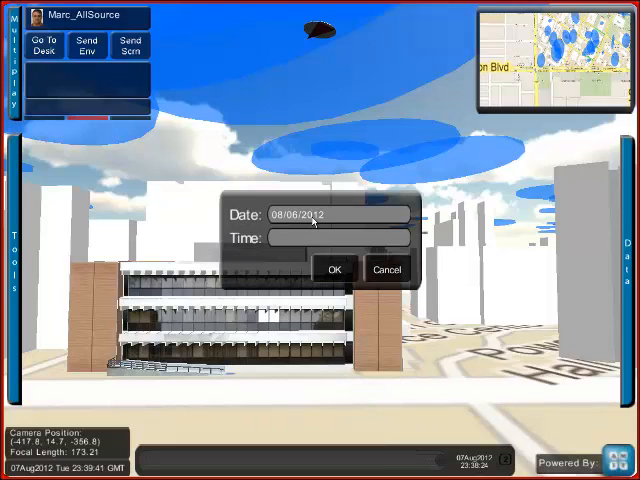
text(Some Text10)
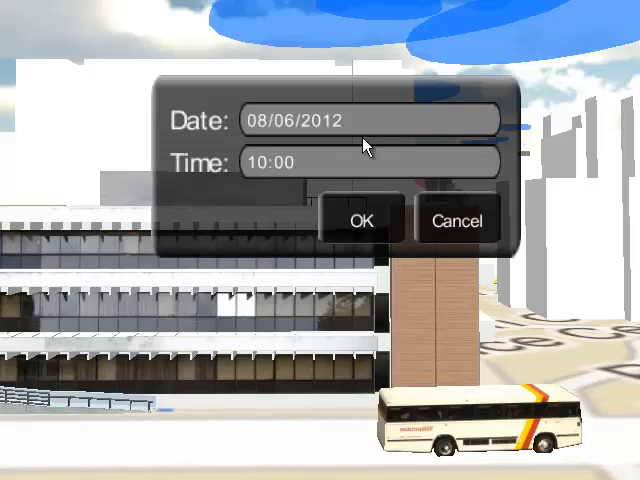
text(14)
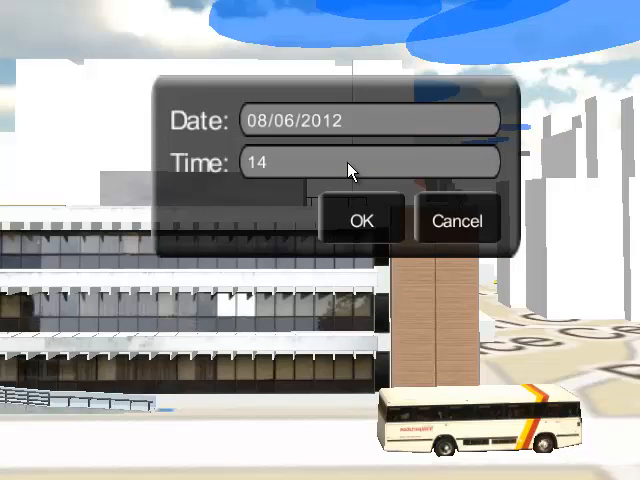
text(:00)
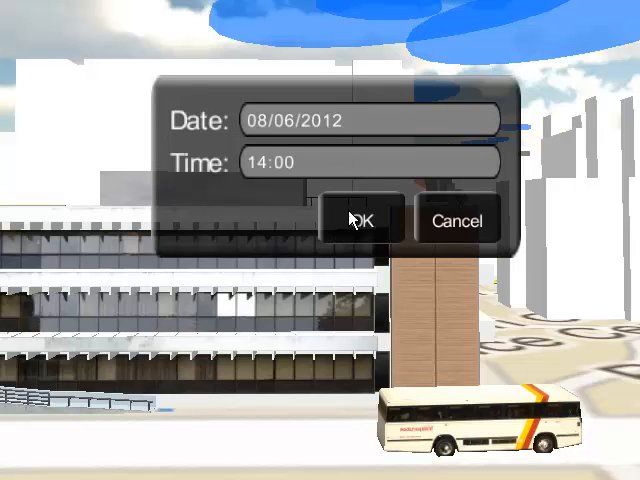
click(364, 220)
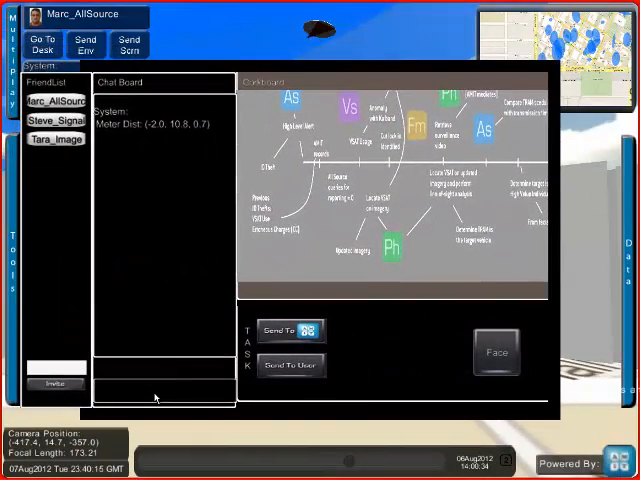
- Draft a chat note about the tram's passenger count
text(Tram)
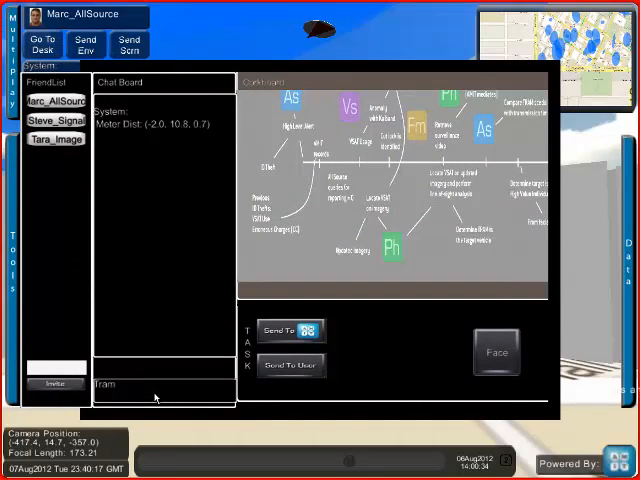
text(passenger cou)
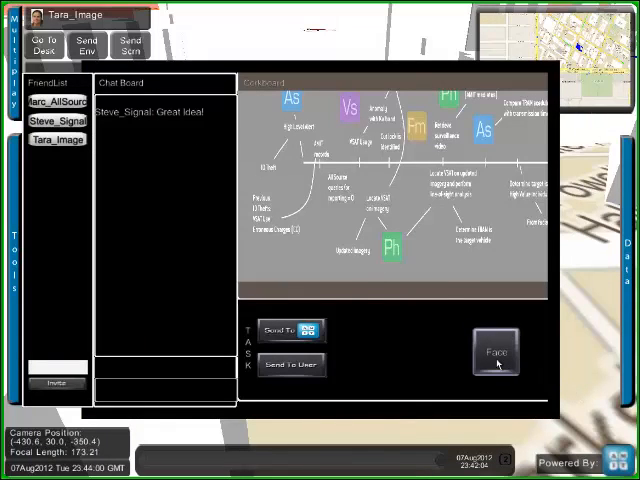
- Confirm the imagery analyst's Face recognition task from its image panel
click(496, 350)
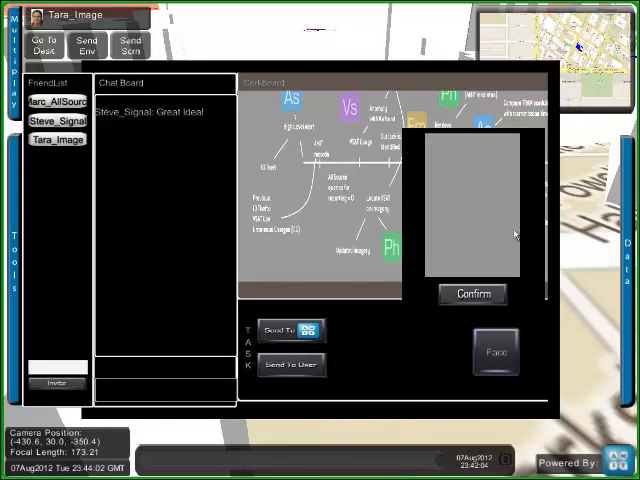
click(472, 292)
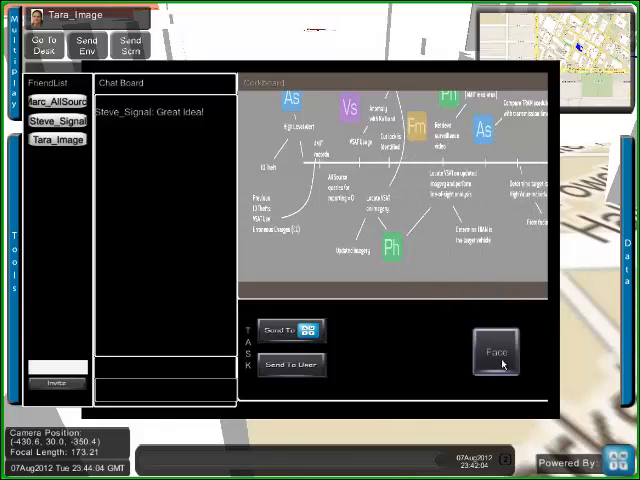